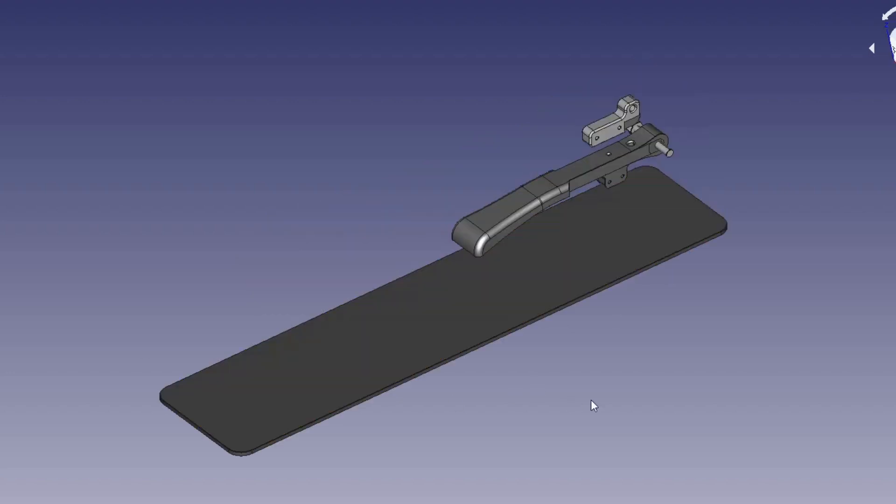
scroll("up", 3)
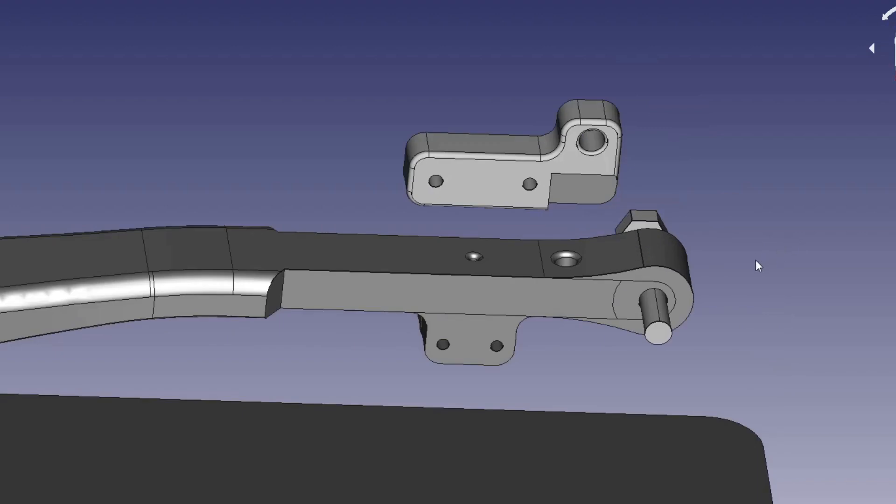